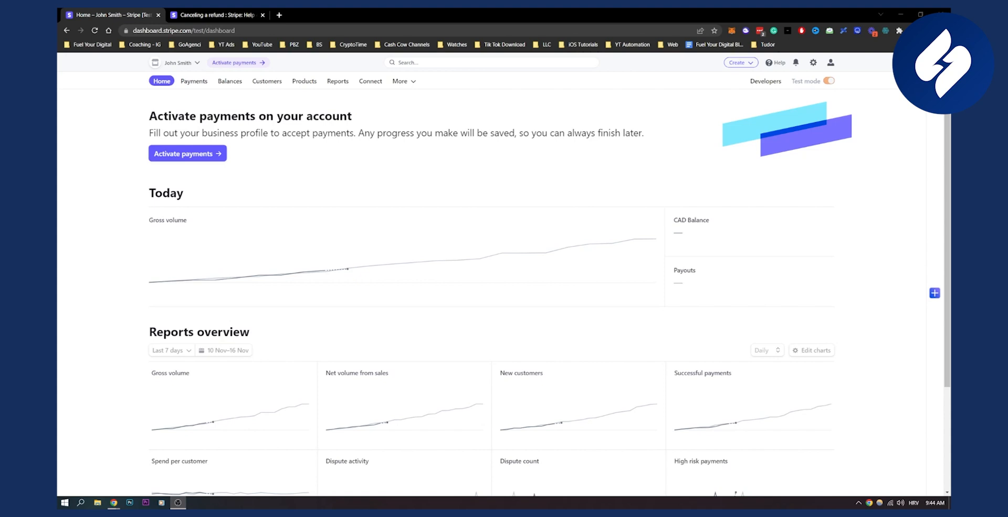
- Switch to the 'Canceling a refund' support article tab and highlight its text
click(217, 14)
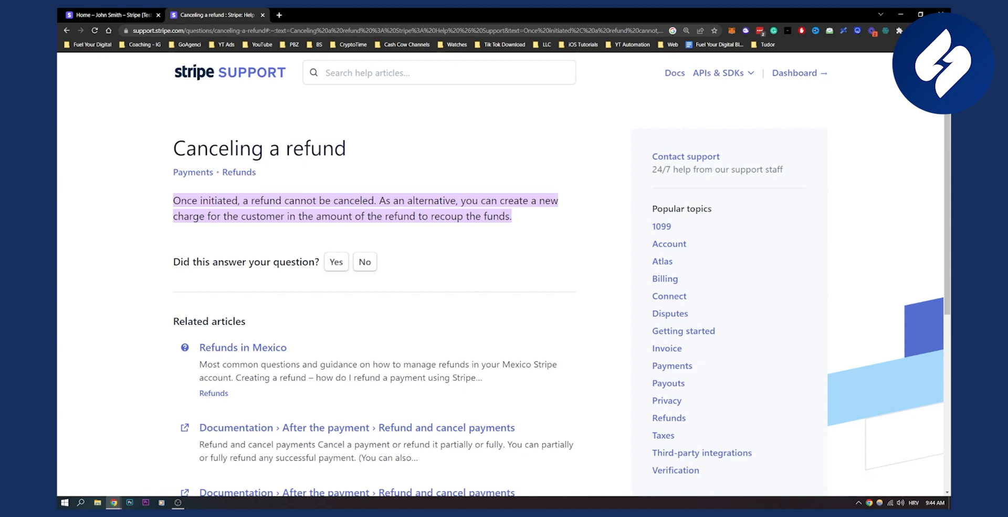
mouse_move(424, 245)
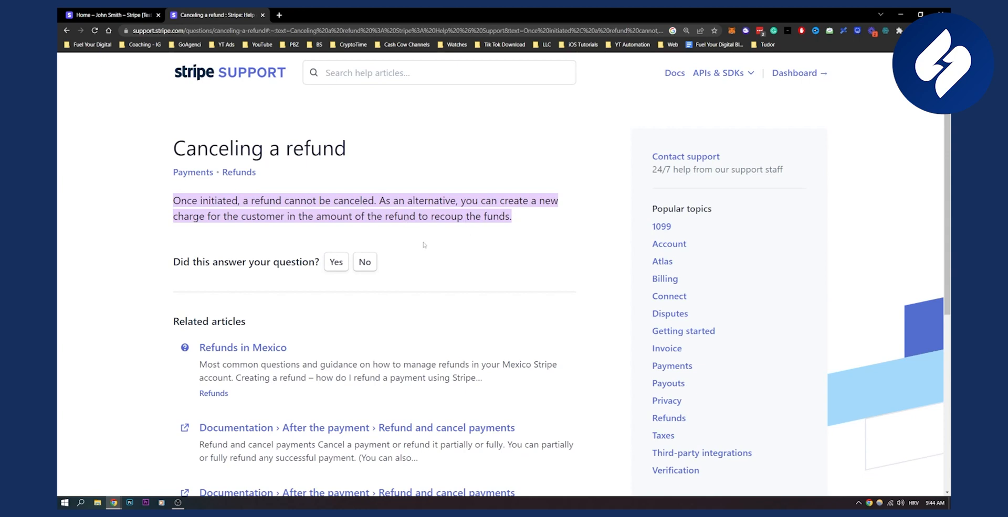
drag(173, 200, 280, 200)
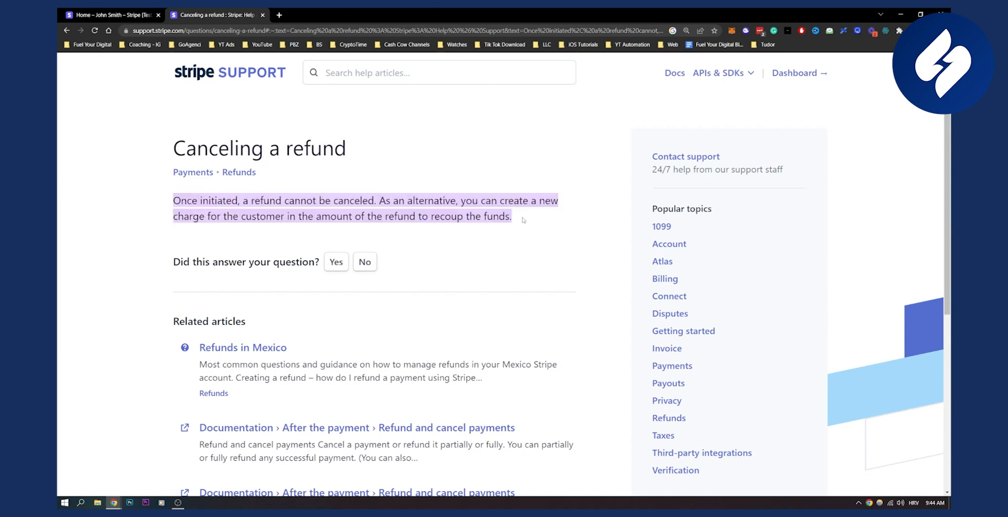
mouse_move(519, 218)
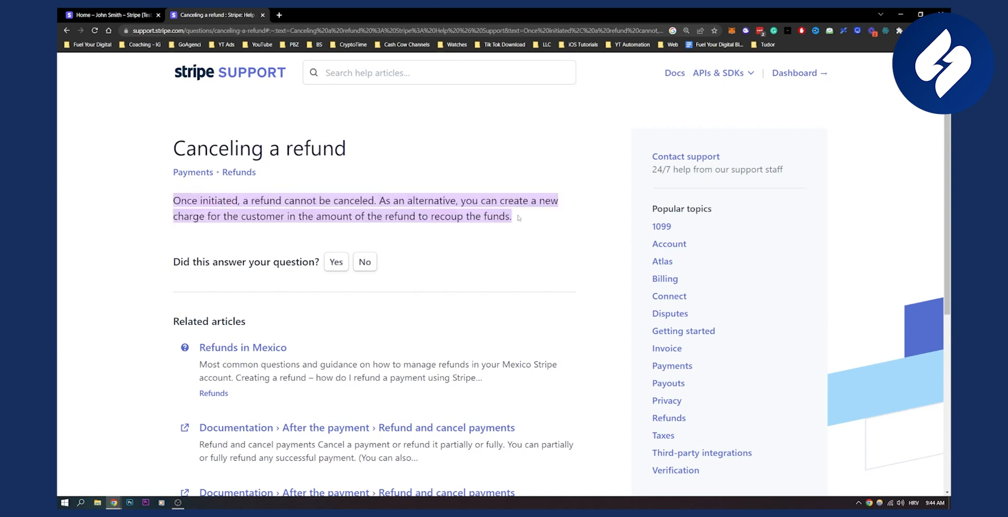
mouse_move(684, 156)
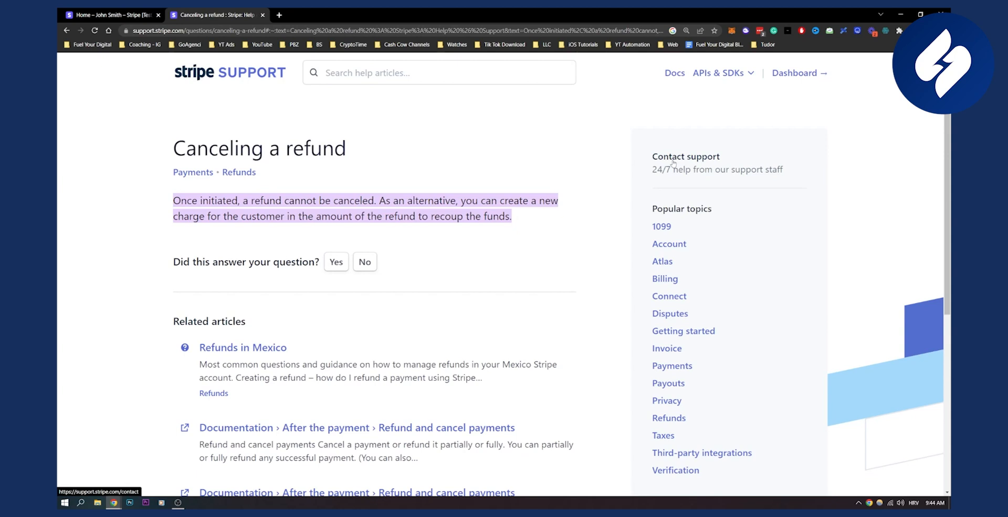
- Open Contact support and choose Refunds as the topic
click(685, 156)
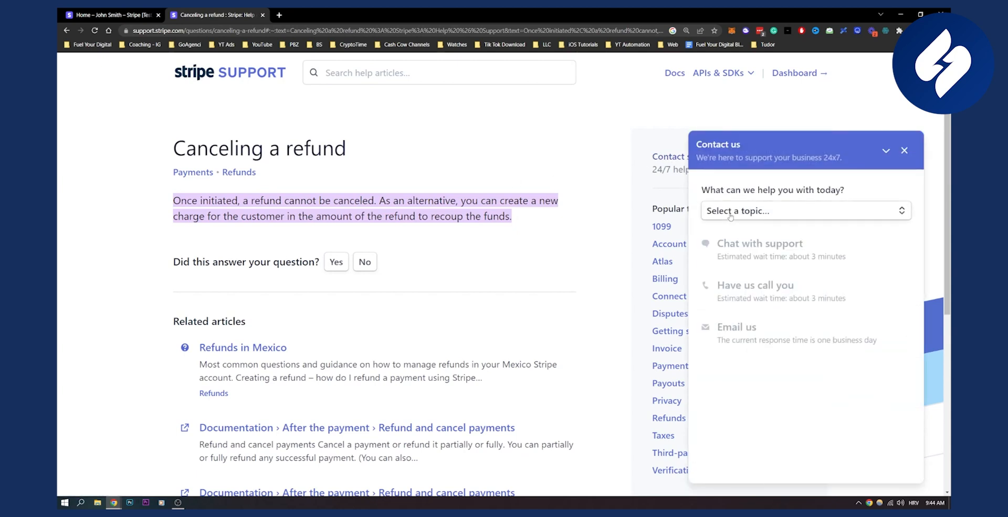
click(804, 211)
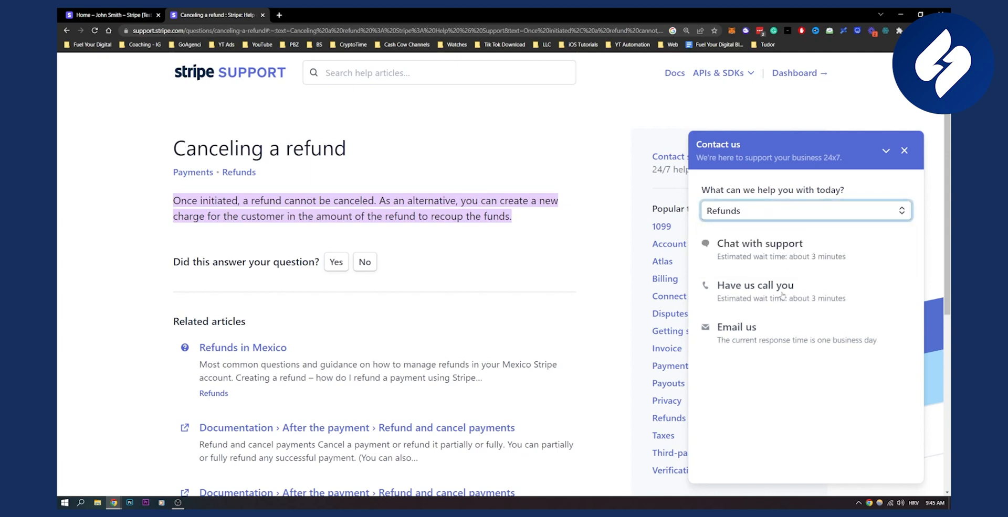
mouse_move(742, 347)
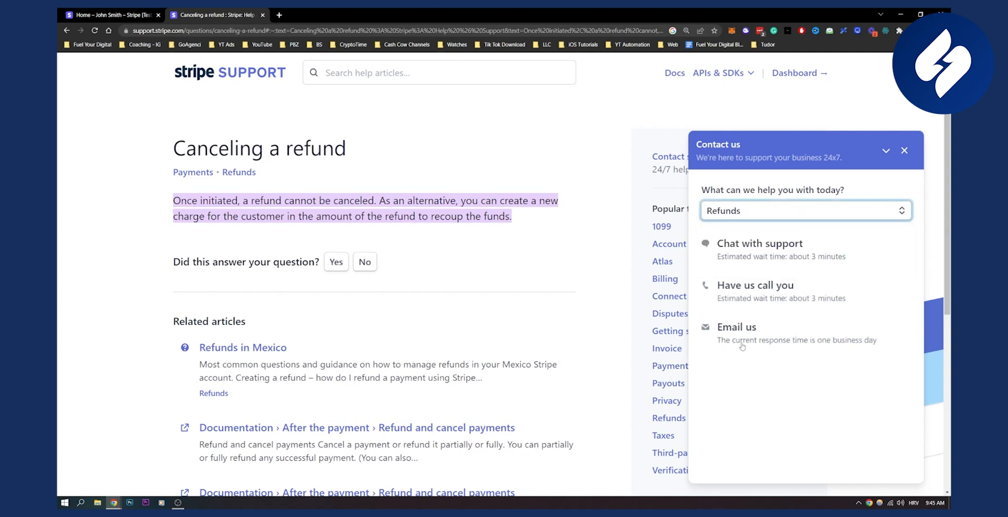